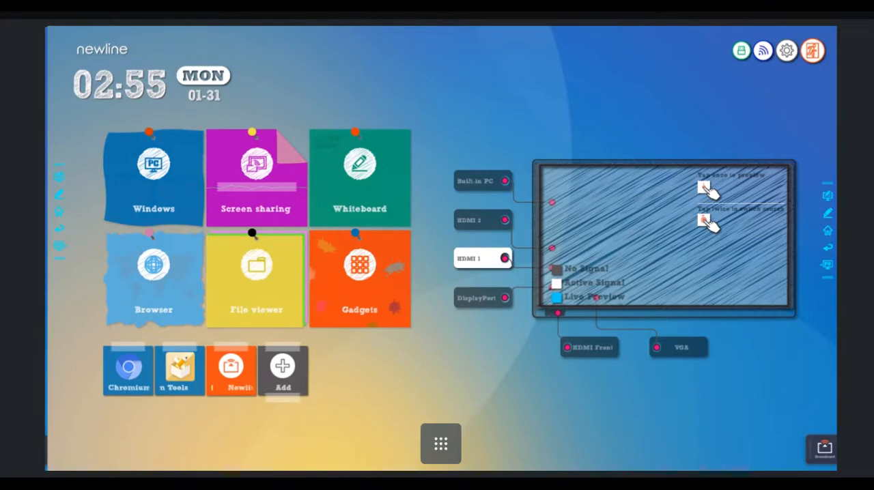
Open the display's Settings gear and go to the Tool bar customization page.
left_click(786, 51)
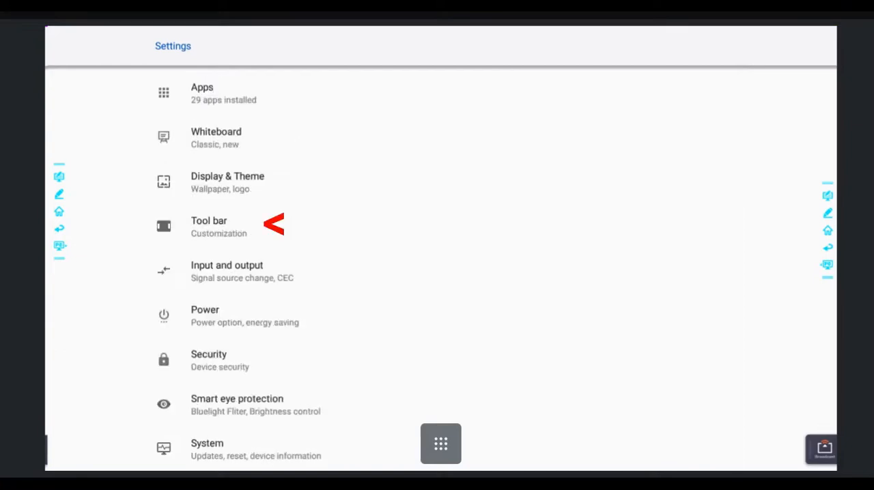
left_click(219, 226)
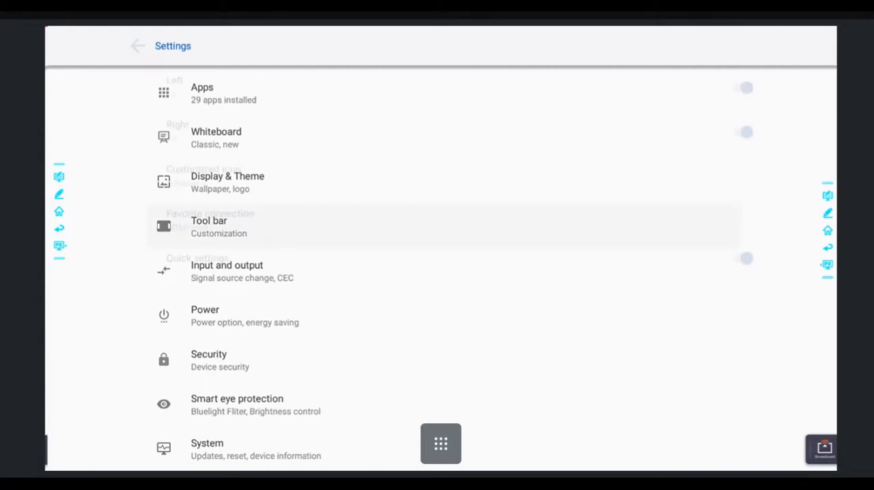
Change the toolbar's customized icon from Windows to Connection and confirm it.
left_click(208, 227)
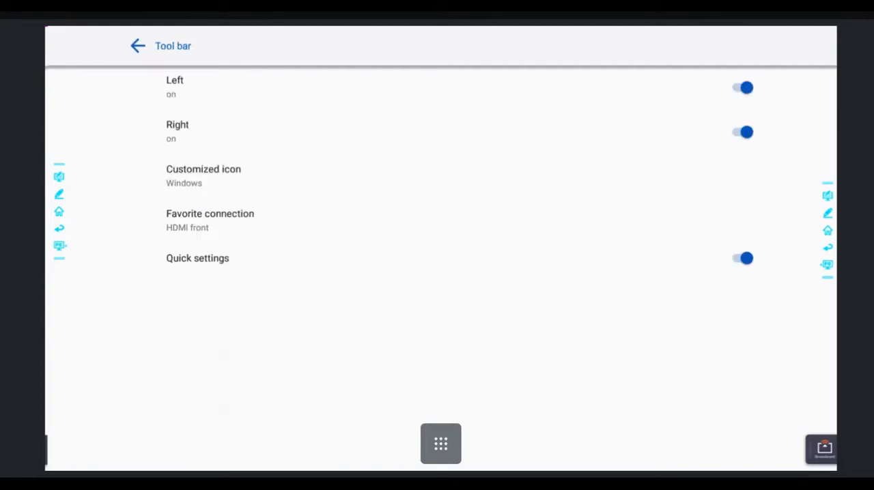
left_click(204, 174)
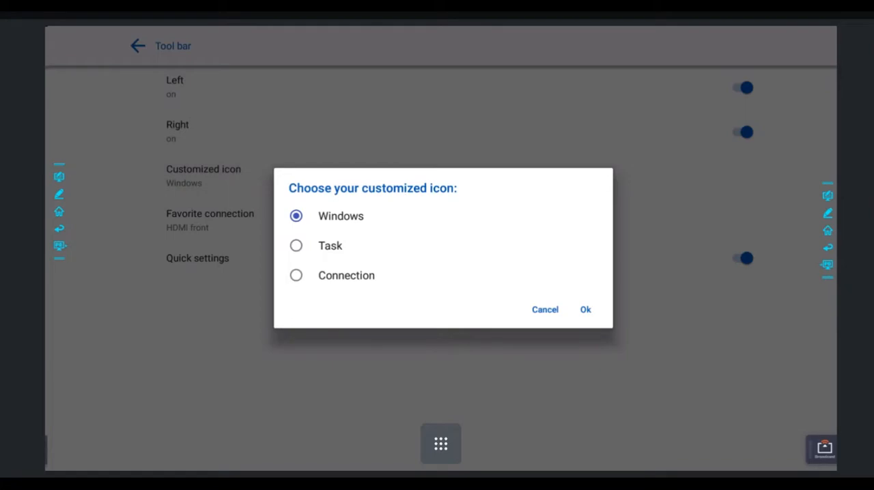
left_click(295, 245)
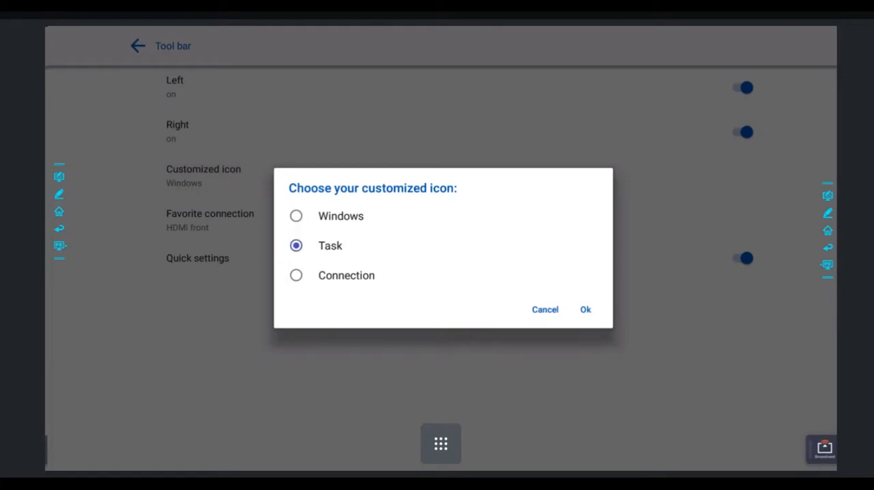
left_click(295, 275)
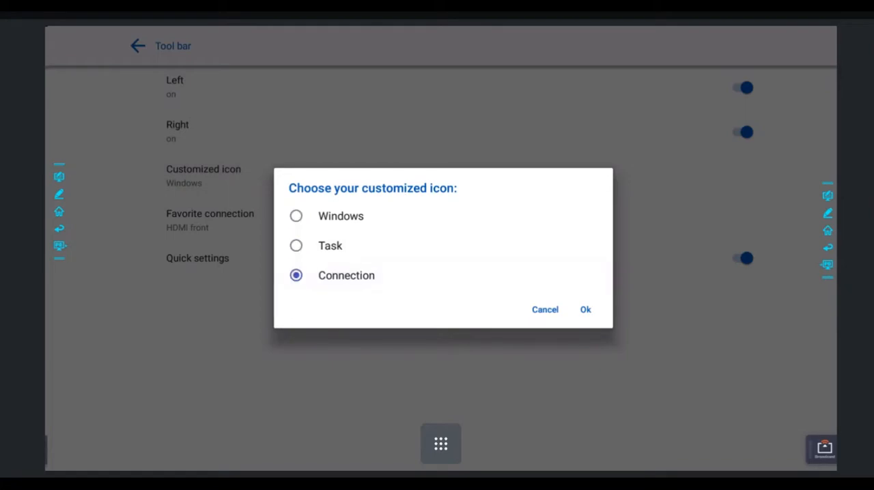
left_click(585, 309)
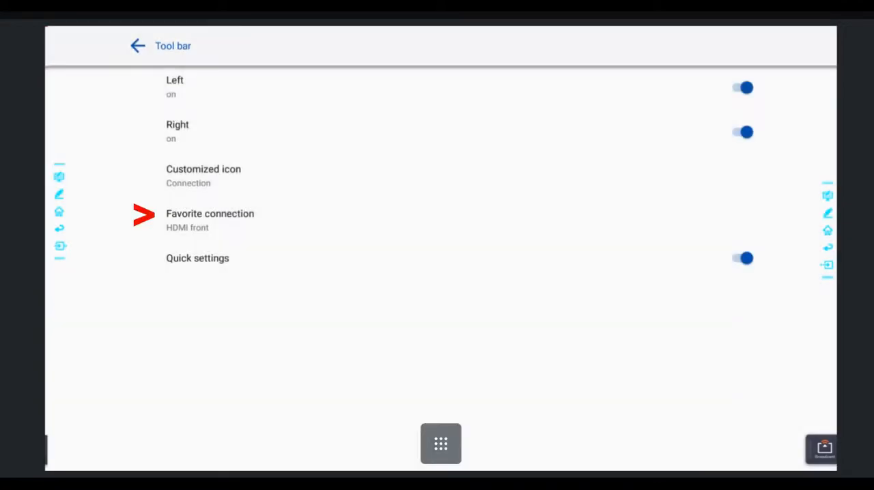
left_click(209, 219)
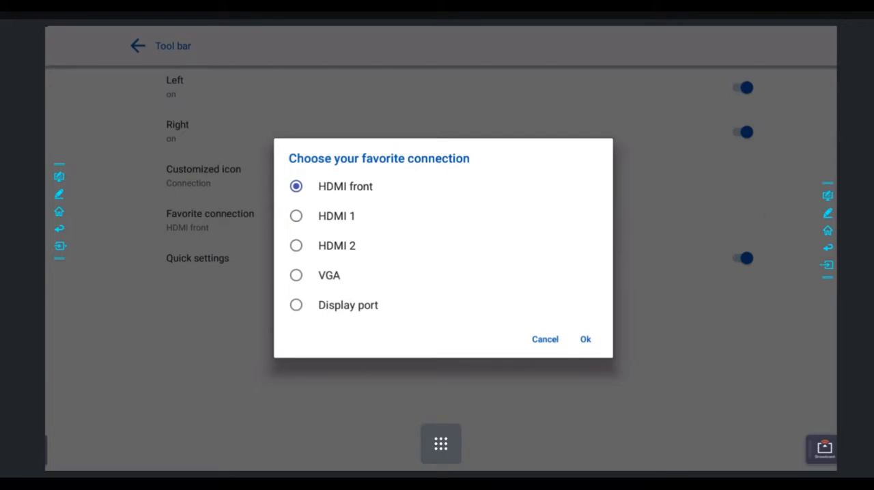
Set the favorite connection to HDMI 1, confirm, and return to the home screen.
left_click(296, 216)
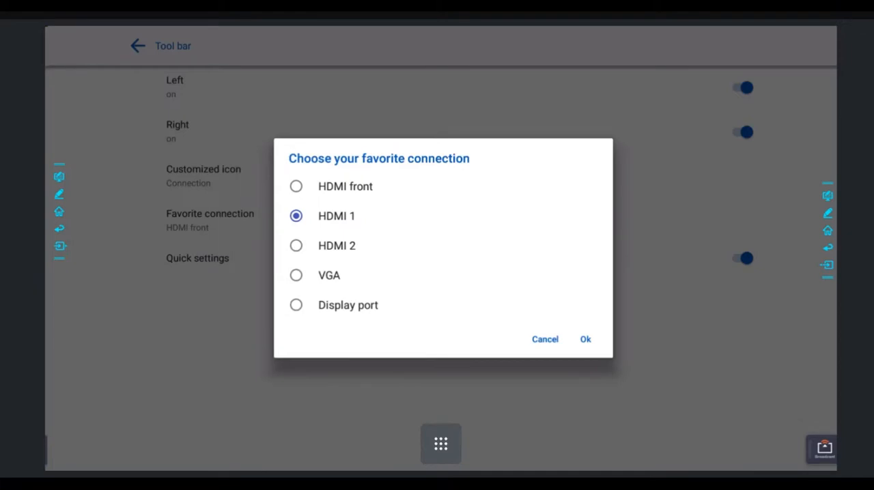
left_click(585, 339)
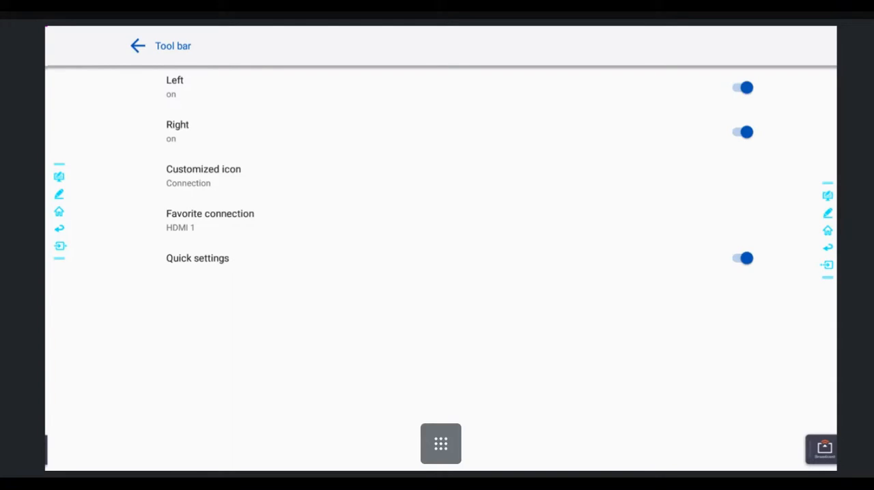
left_click(137, 46)
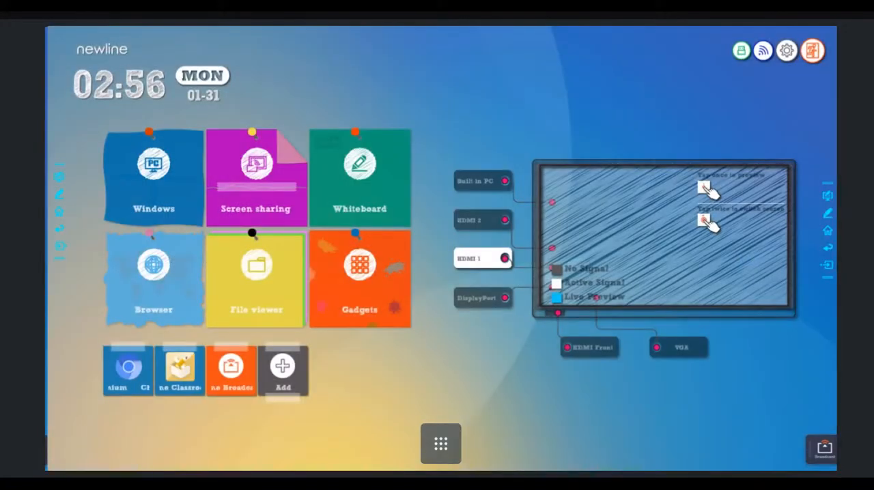